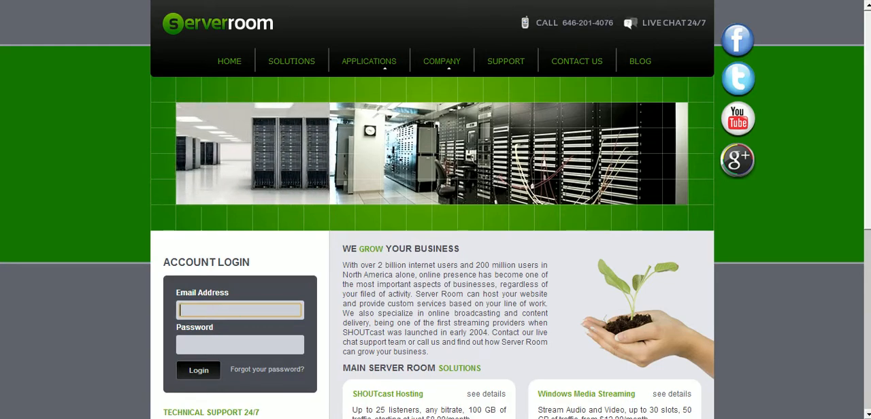
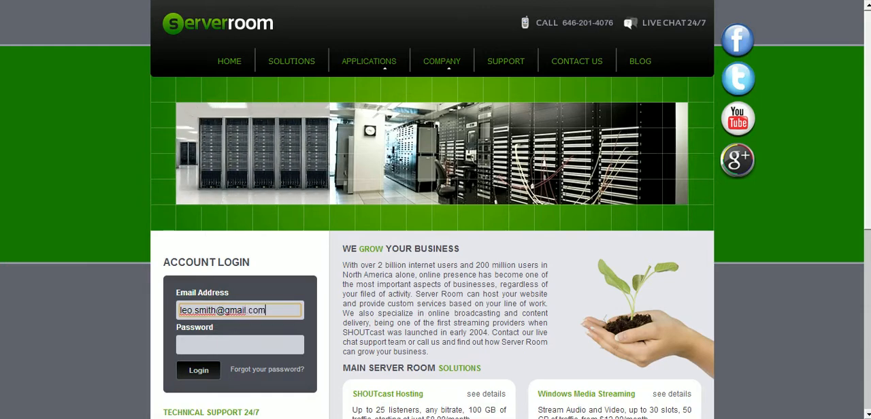
Step: Log in with the 'leo...il.com' email address and the account password
click(239, 344)
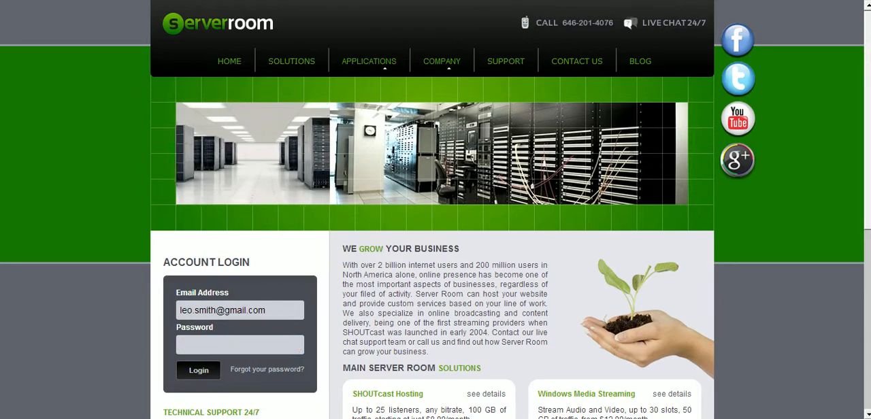
text(•••••)
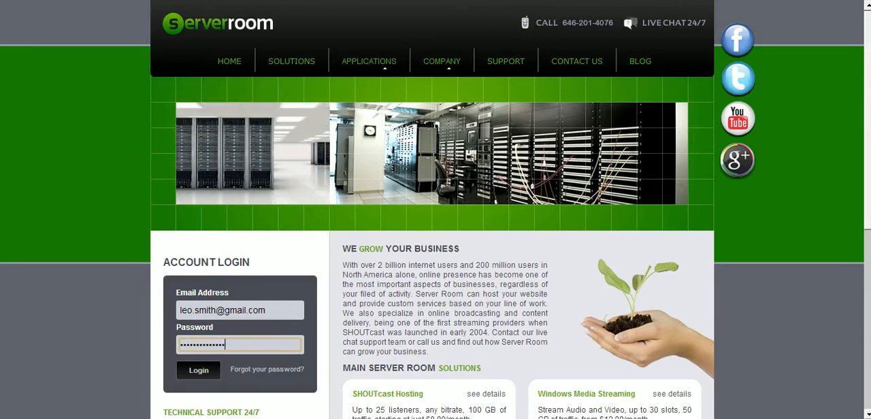
click(199, 370)
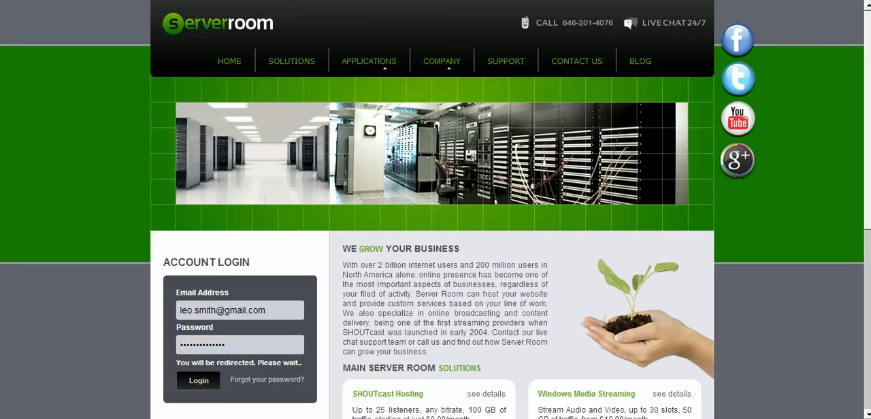
click(198, 381)
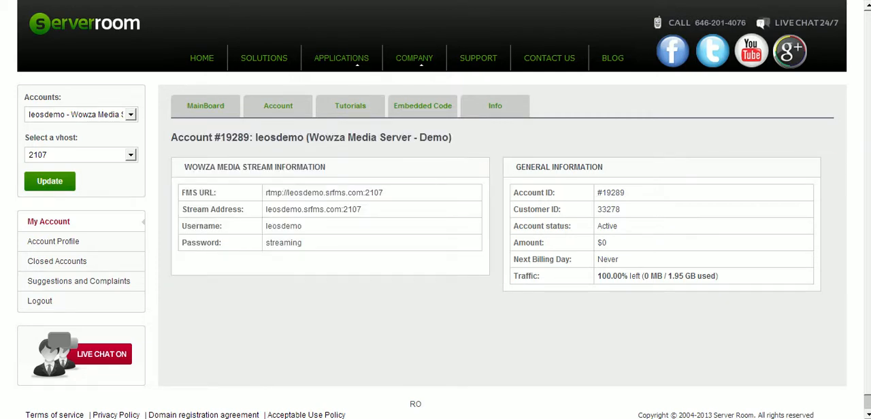
mouse_move(665, 189)
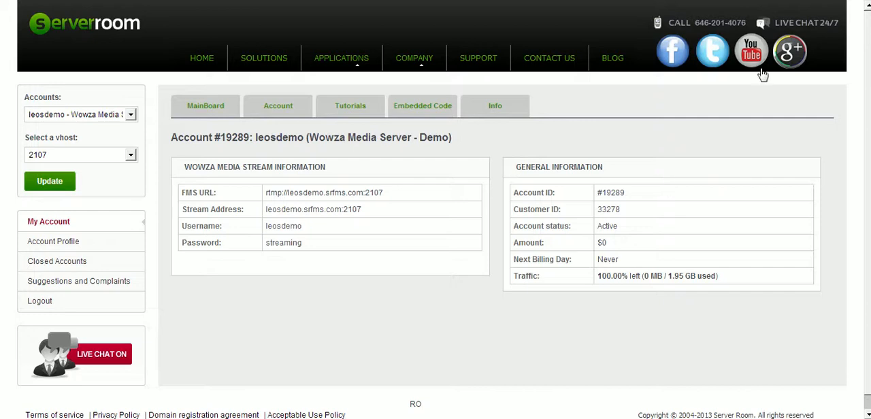
mouse_move(520, 82)
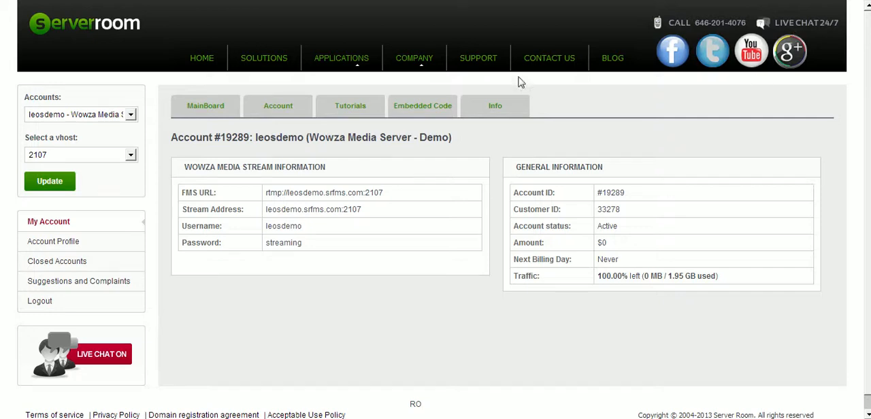
mouse_move(121, 28)
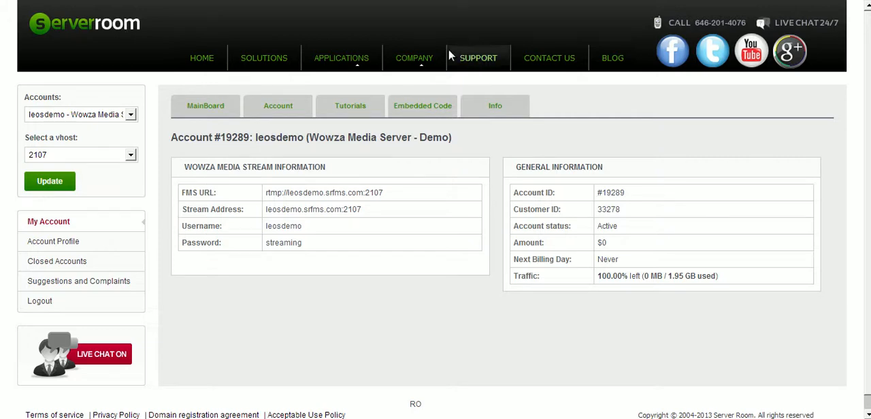
mouse_move(648, 201)
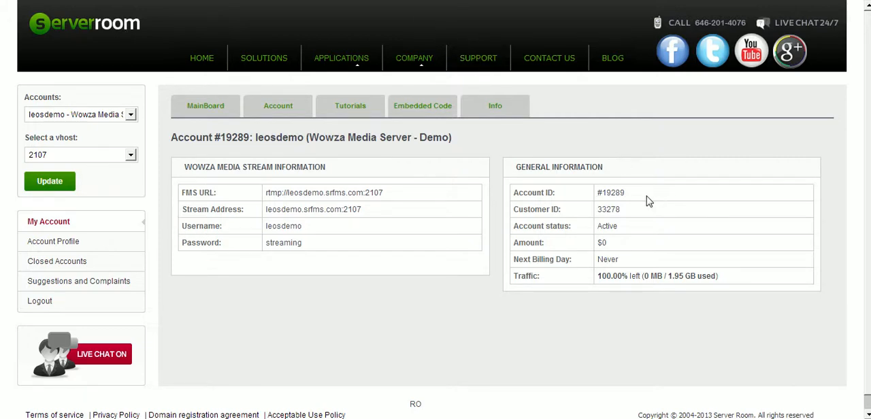
mouse_move(646, 196)
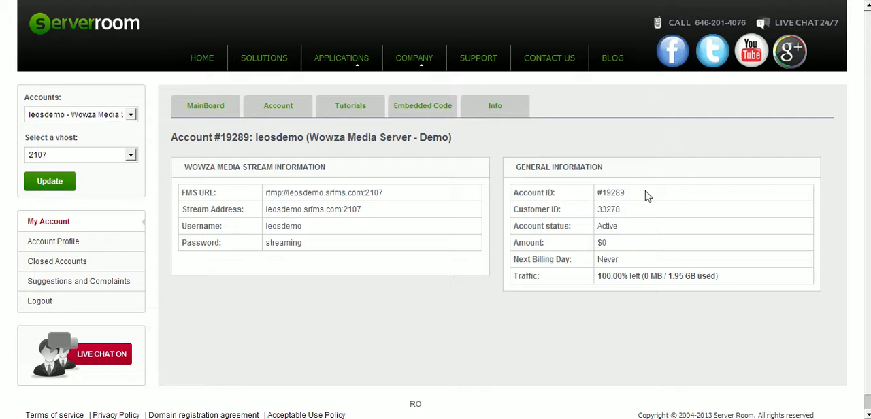
Step: Highlight the Account ID in General Information to review it, then deselect it
double_click(609, 193)
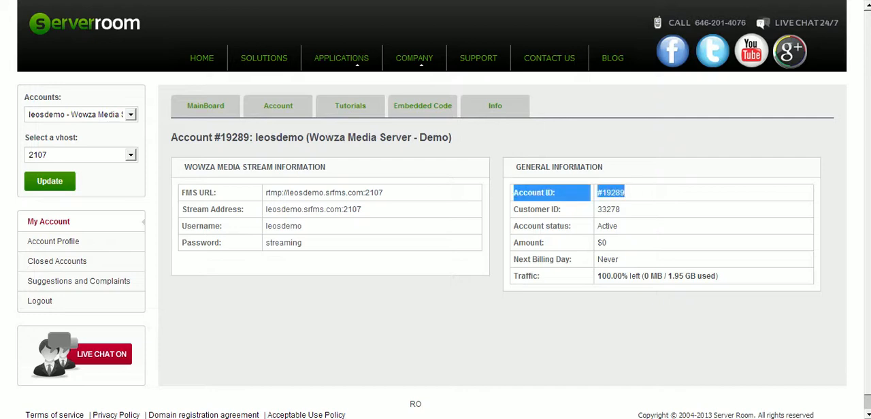
click(646, 198)
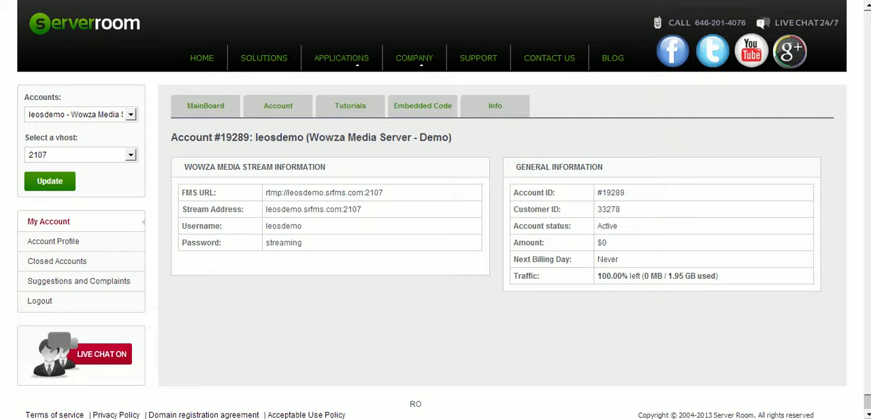
mouse_move(383, 320)
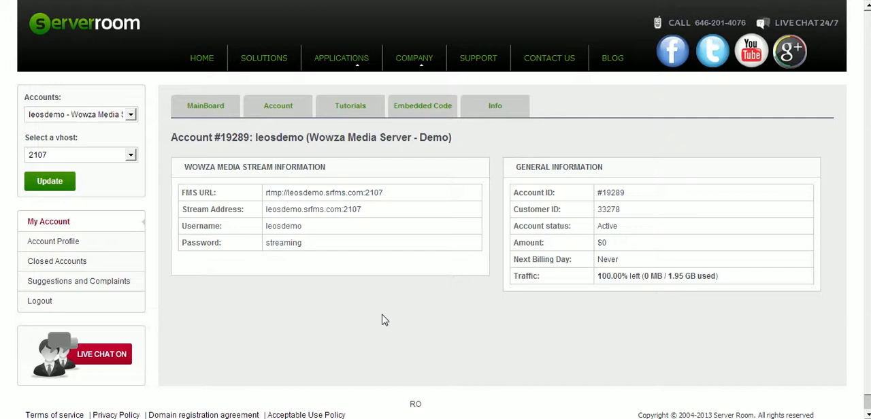
mouse_move(393, 197)
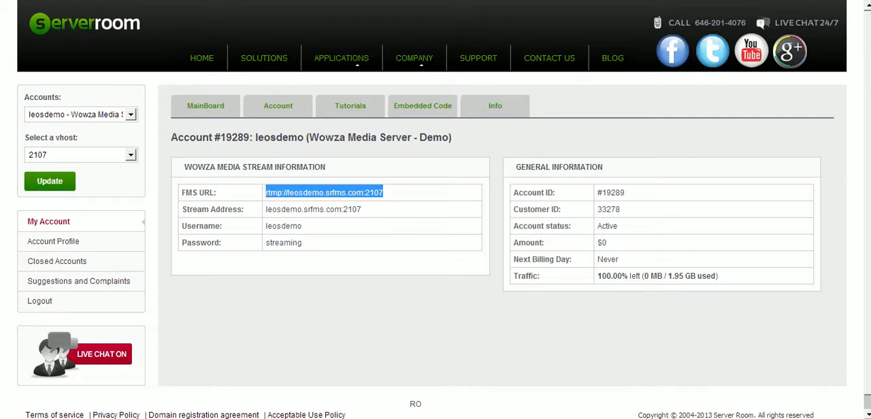
mouse_move(304, 209)
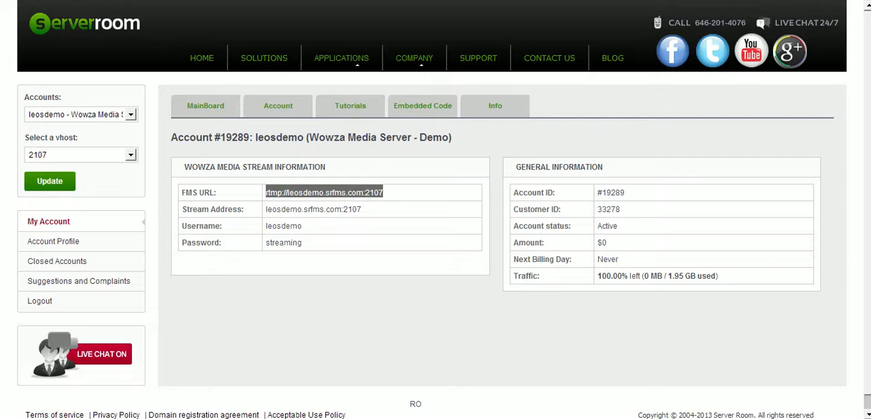
double_click(283, 226)
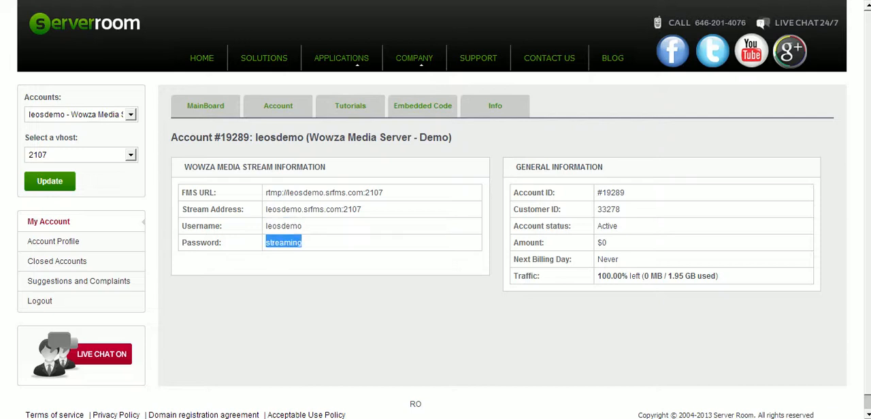
click(416, 348)
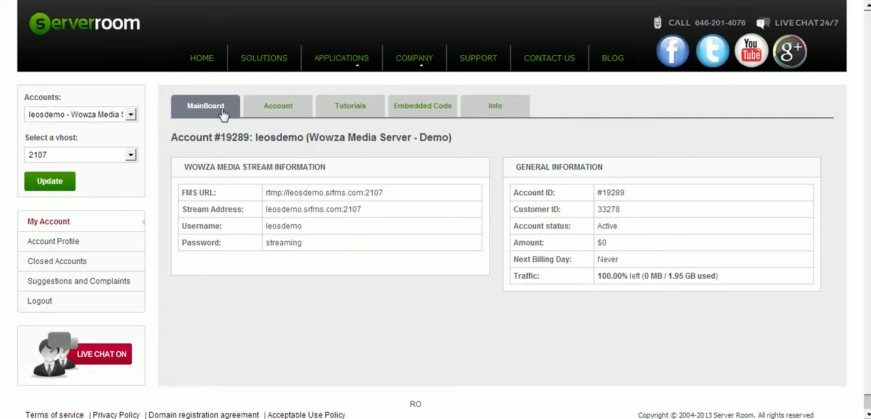
Step: Show the account features and usage information from the Account menu
click(277, 106)
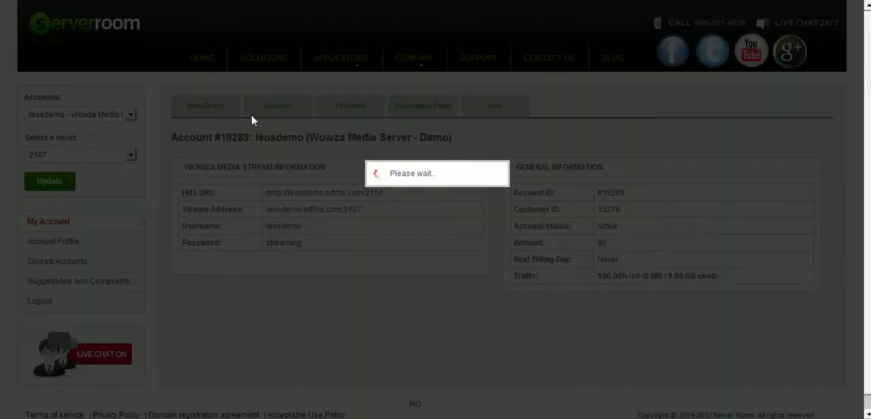
click(278, 106)
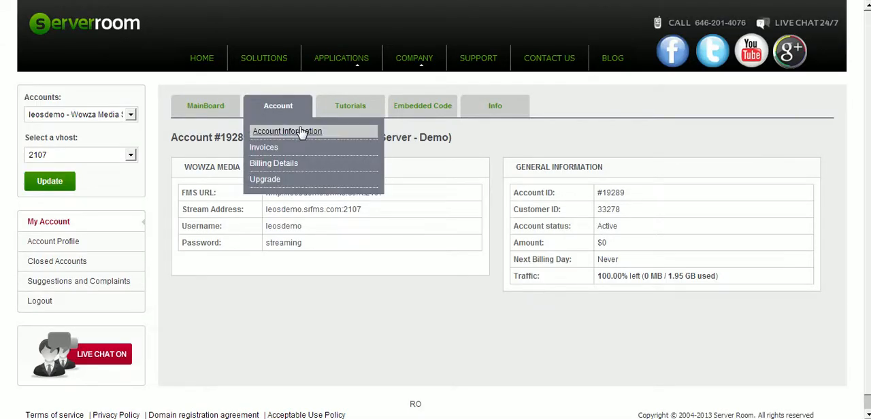
click(286, 130)
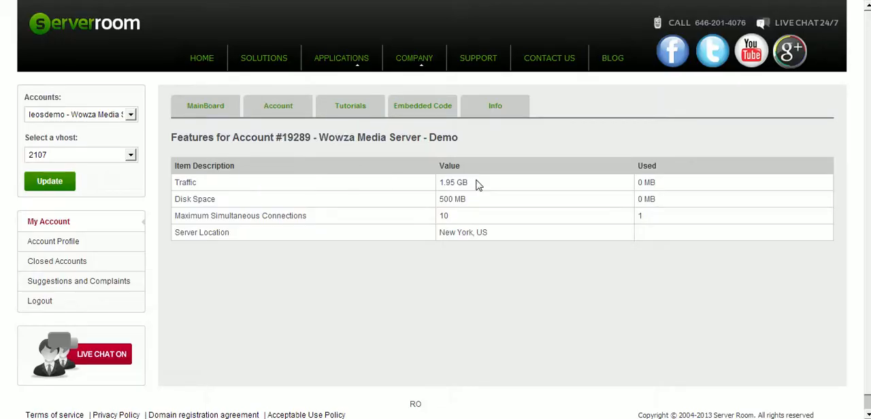
mouse_move(664, 221)
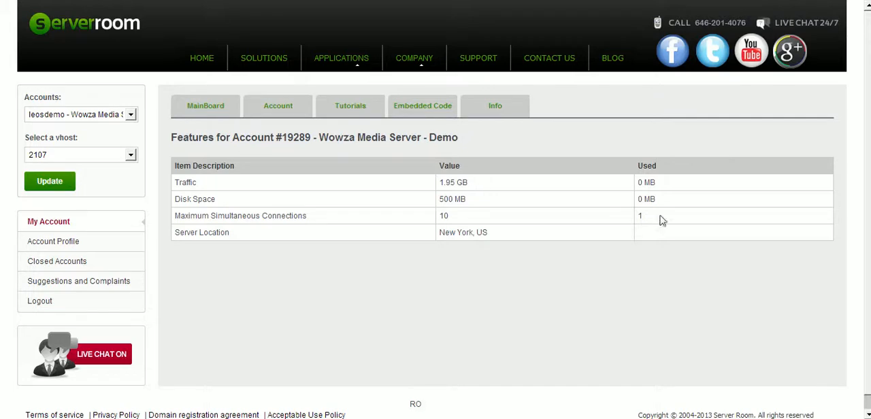
mouse_move(647, 220)
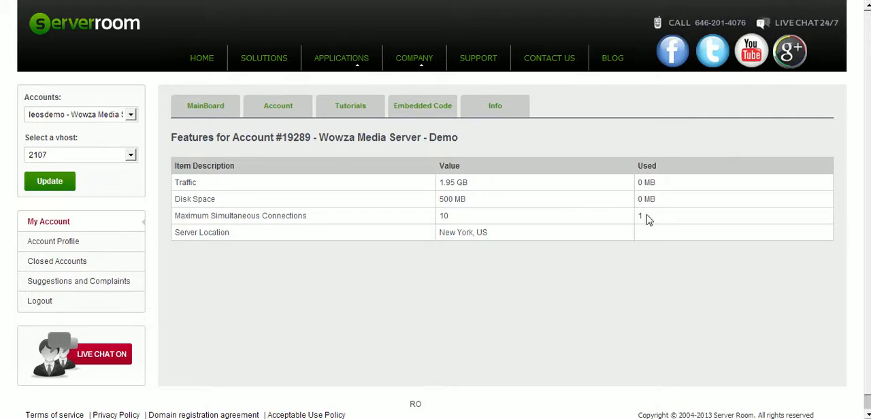
double_click(444, 215)
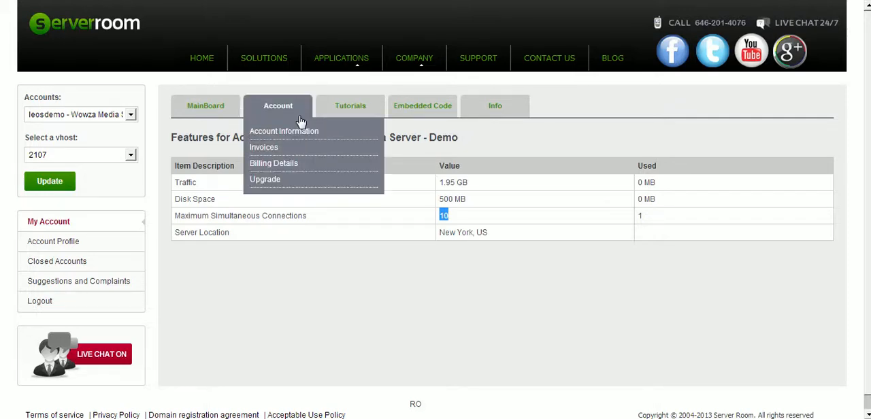
mouse_move(267, 147)
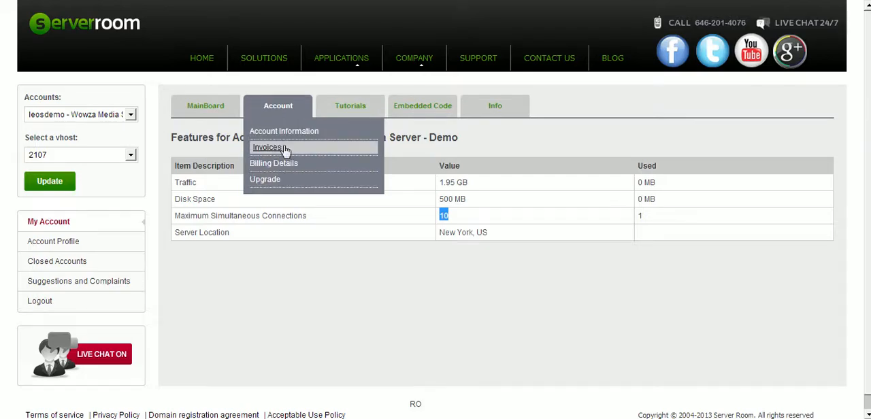
Step: Review the invoices, then the billing details, then the upgrade plans page
click(268, 147)
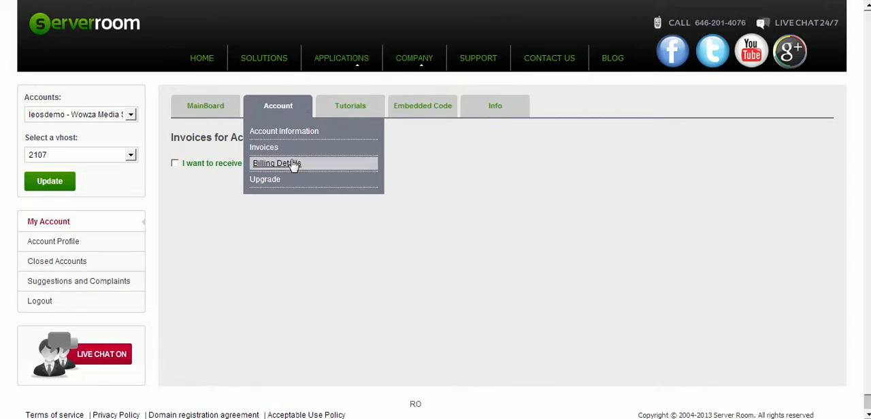
click(276, 163)
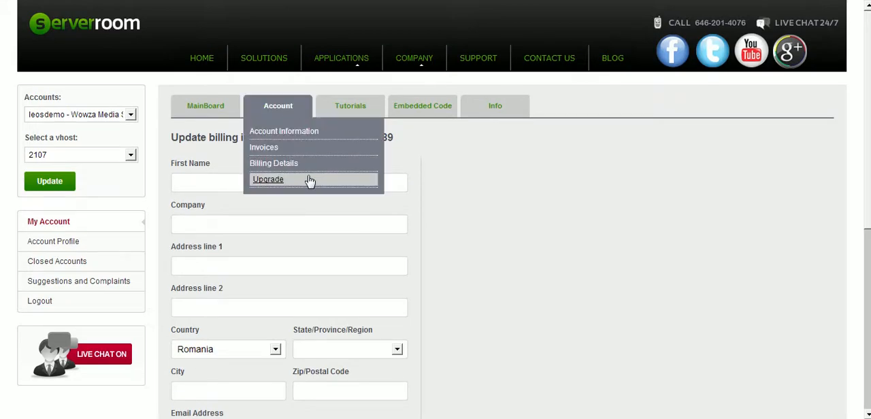
click(267, 180)
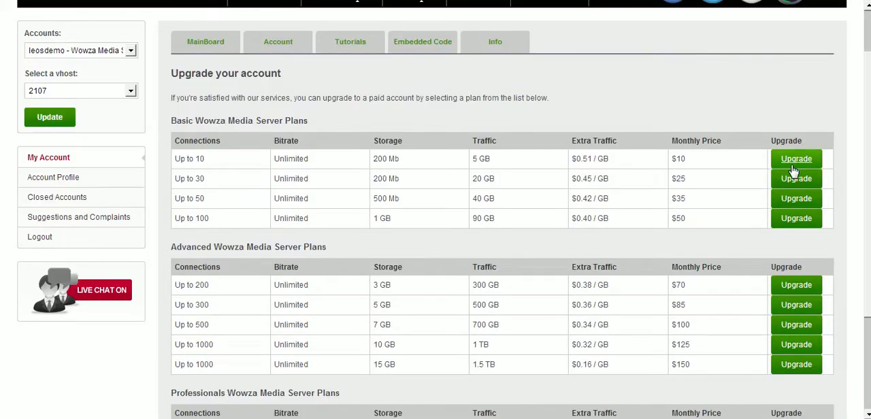
Step: Scroll through the Wowza plan tables, then move to the Embedded Code generator
scroll(up, 3)
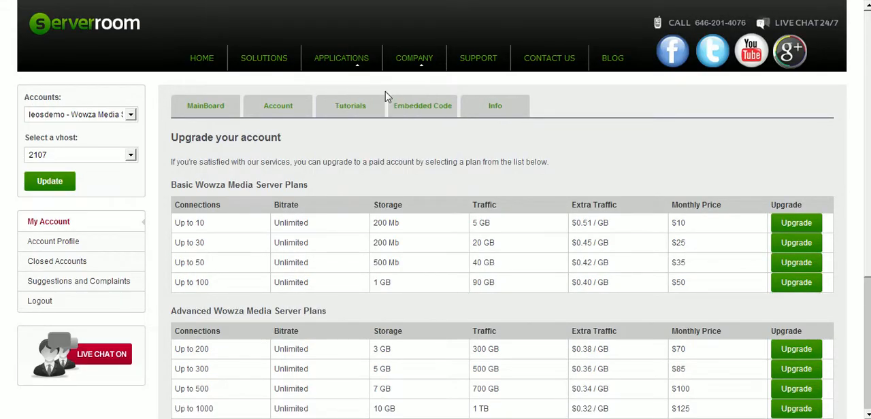
mouse_move(538, 114)
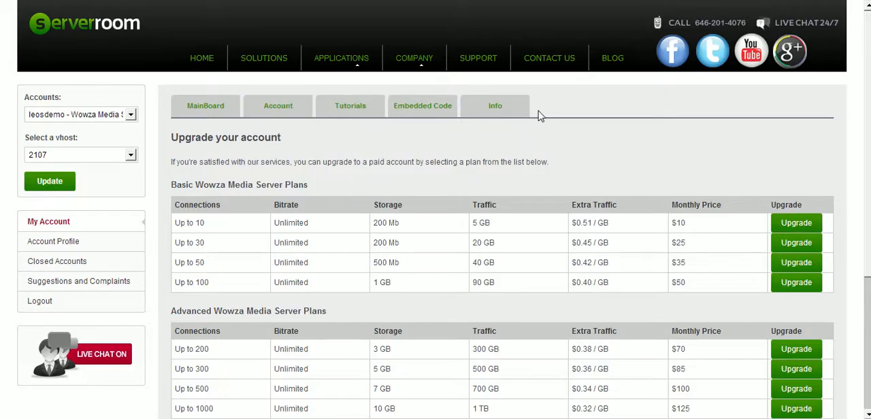
click(422, 106)
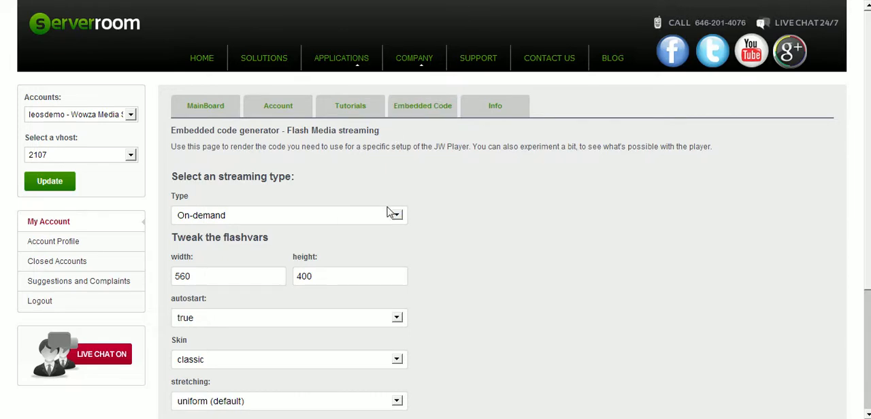
mouse_move(257, 211)
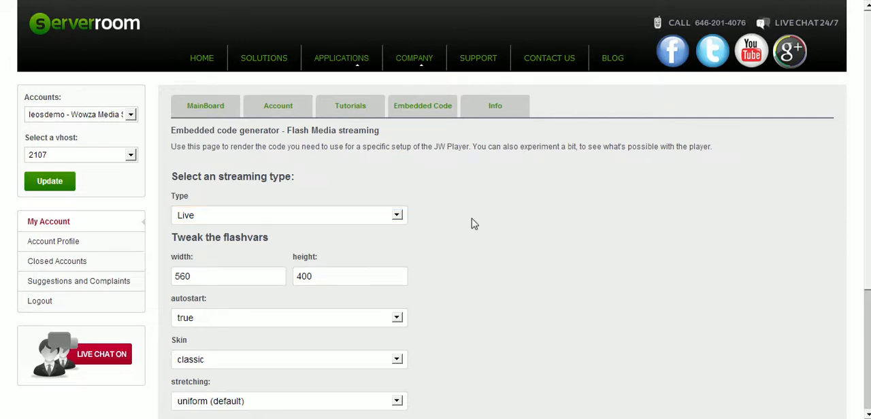
Step: Set the generator Type to Live and confirm the Stream field reads 'livestream'
scroll(down, 3)
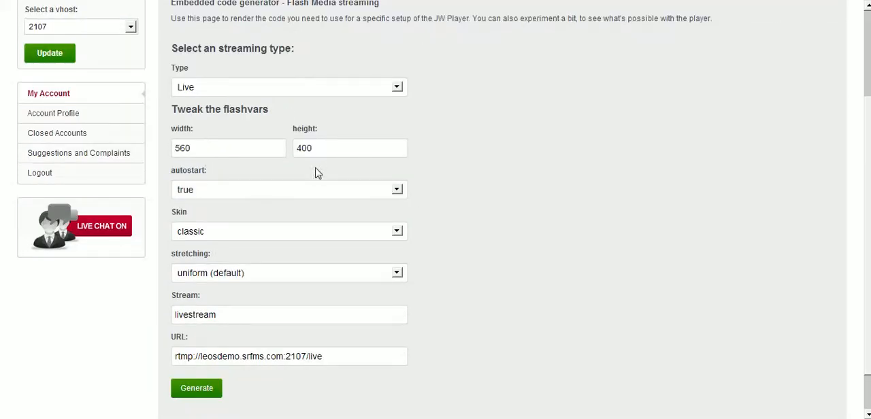
triple_click(349, 147)
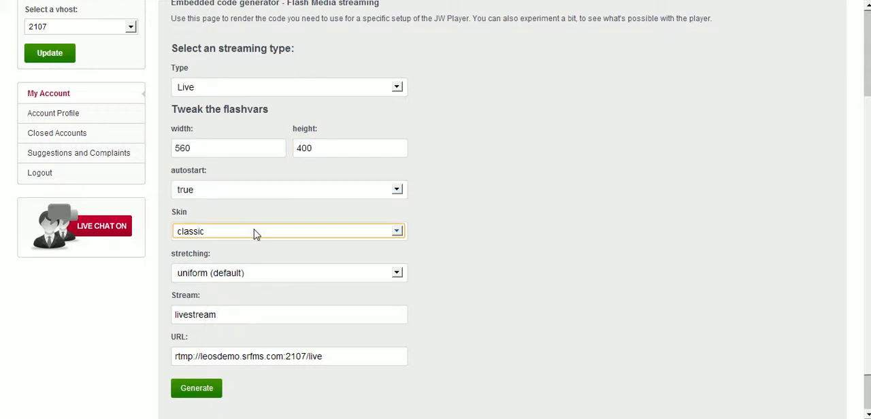
mouse_move(483, 214)
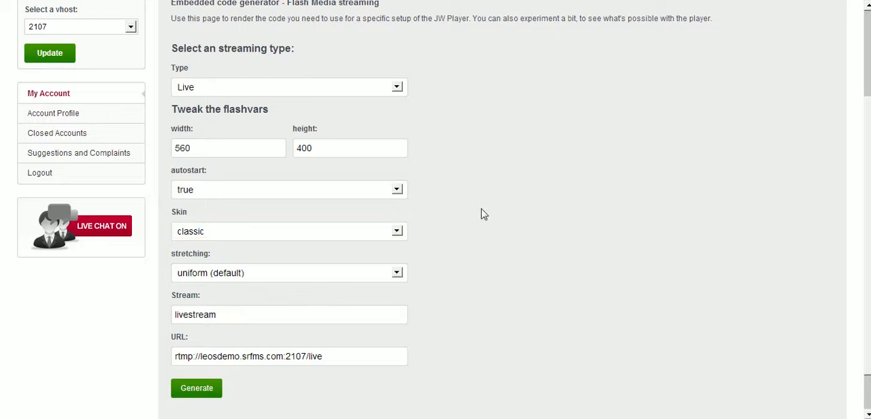
scroll(down, 3)
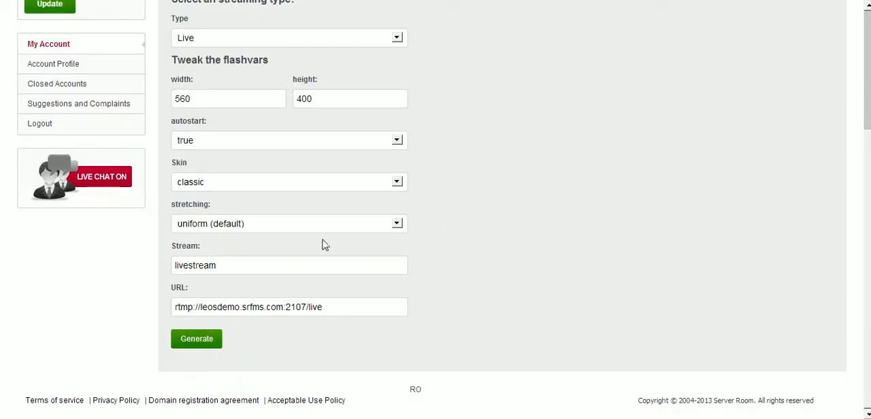
double_click(196, 264)
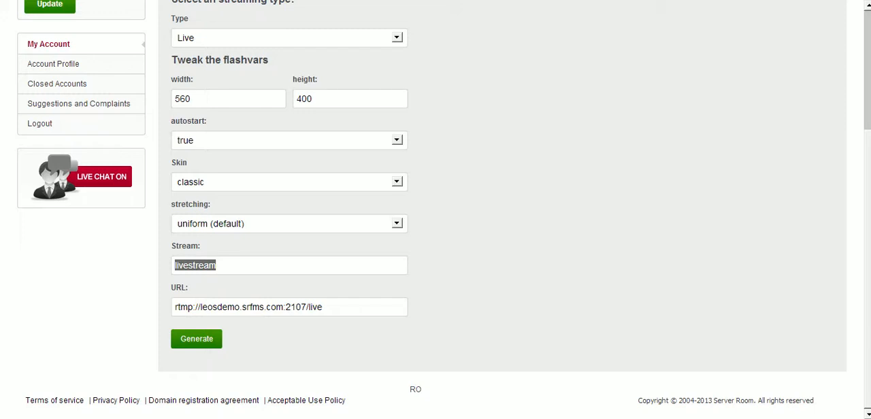
click(289, 264)
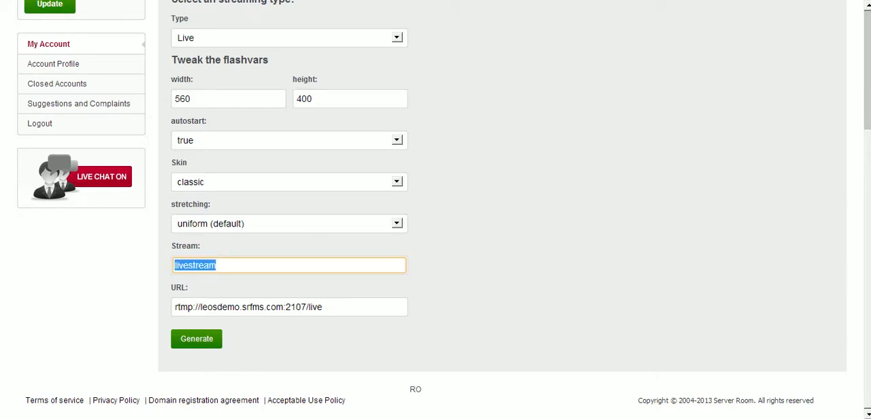
mouse_move(231, 338)
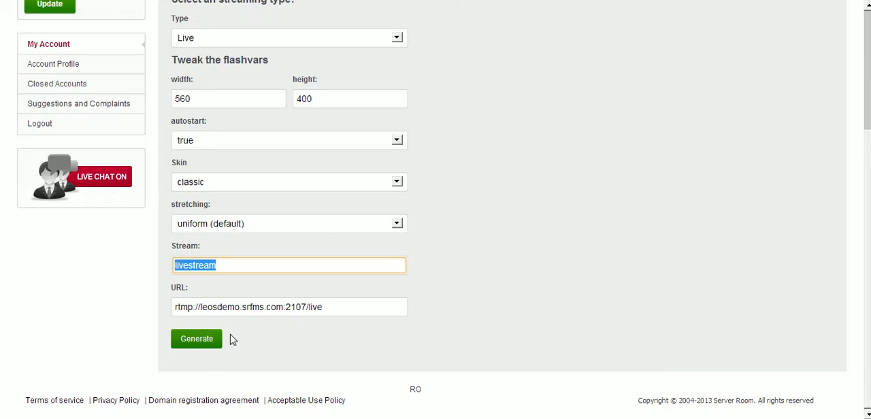
mouse_move(553, 232)
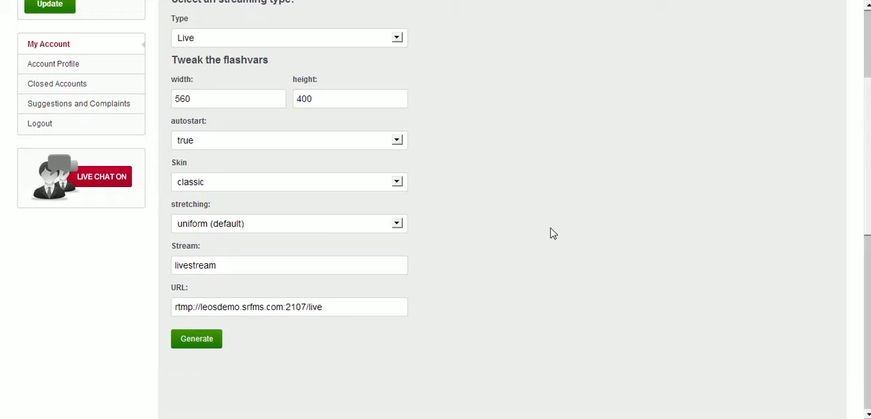
Step: Generate the player preview and embed code for the live stream settings
click(196, 339)
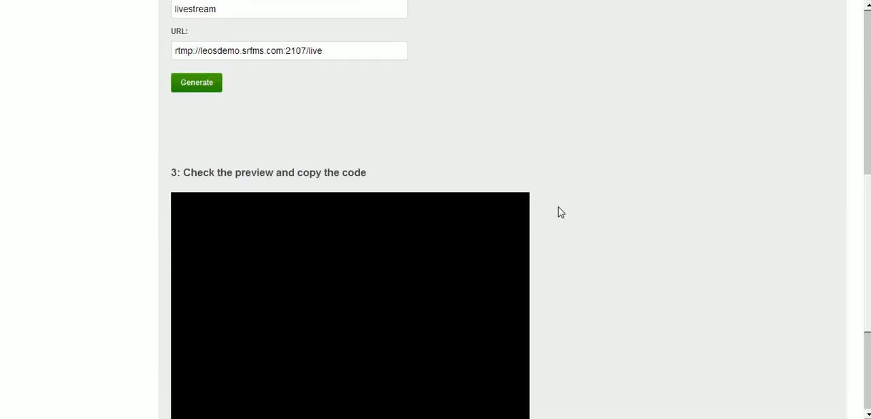
Step: Watch the live webcam stream in the preview player and select the embed code beneath it
scroll(down, 3)
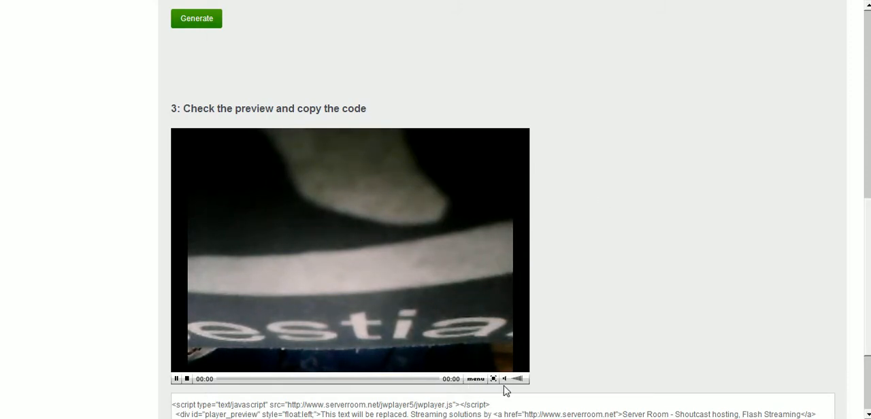
scroll(down, 3)
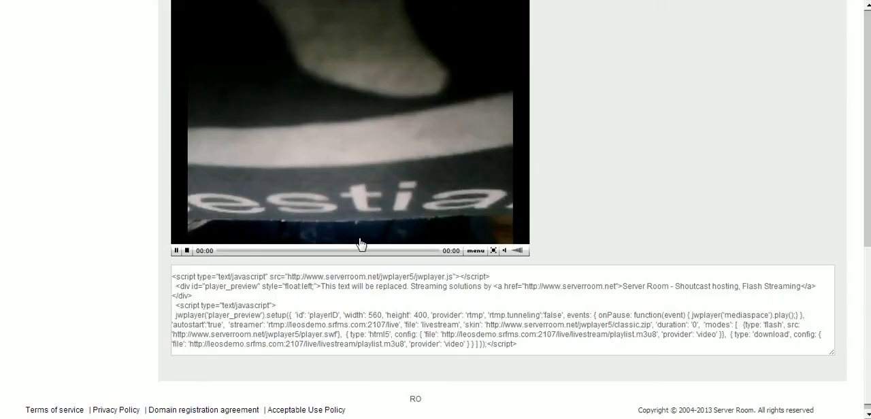
double_click(185, 285)
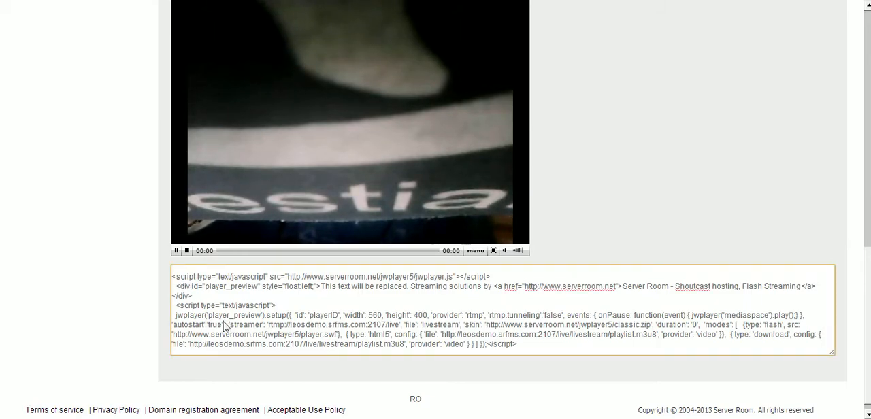
scroll(up, 3)
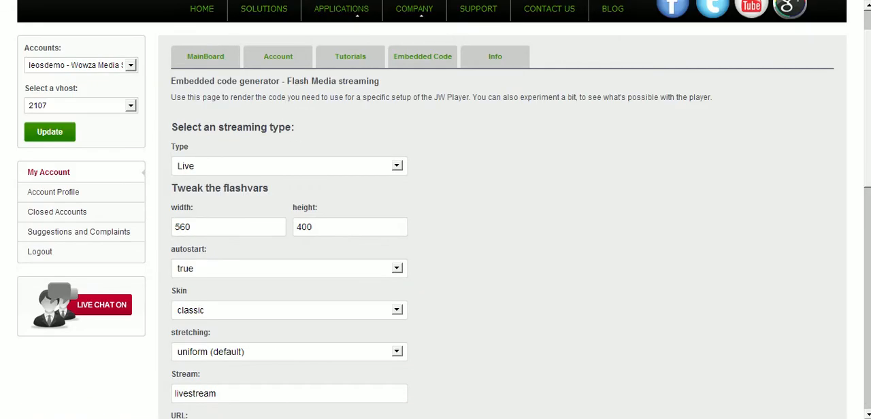
scroll(down, 3)
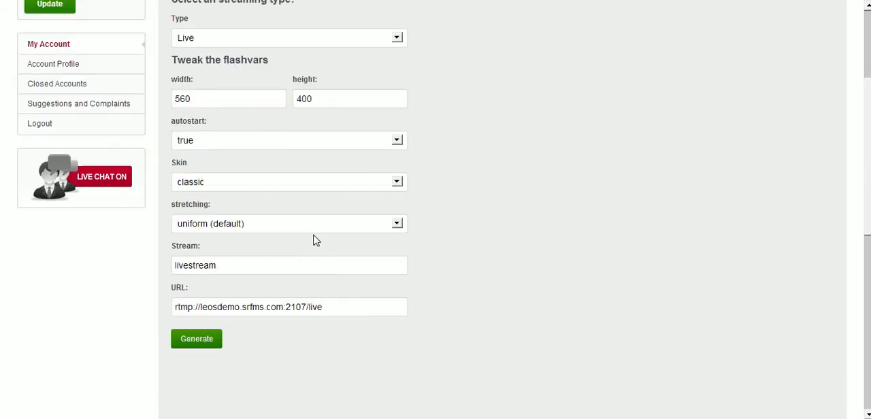
scroll(up, 3)
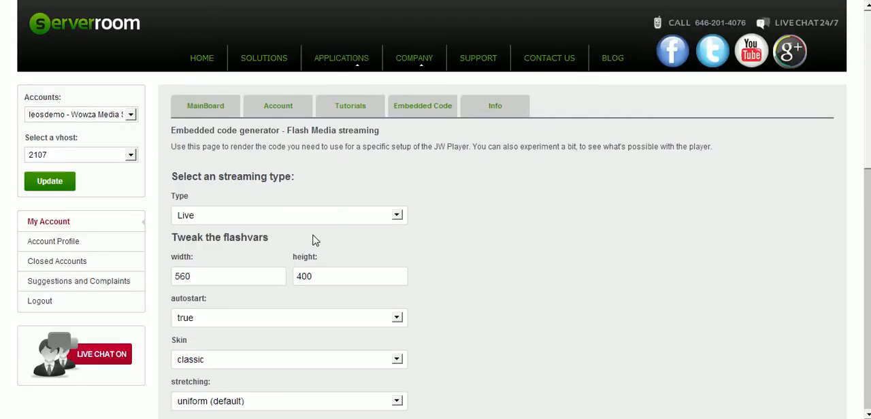